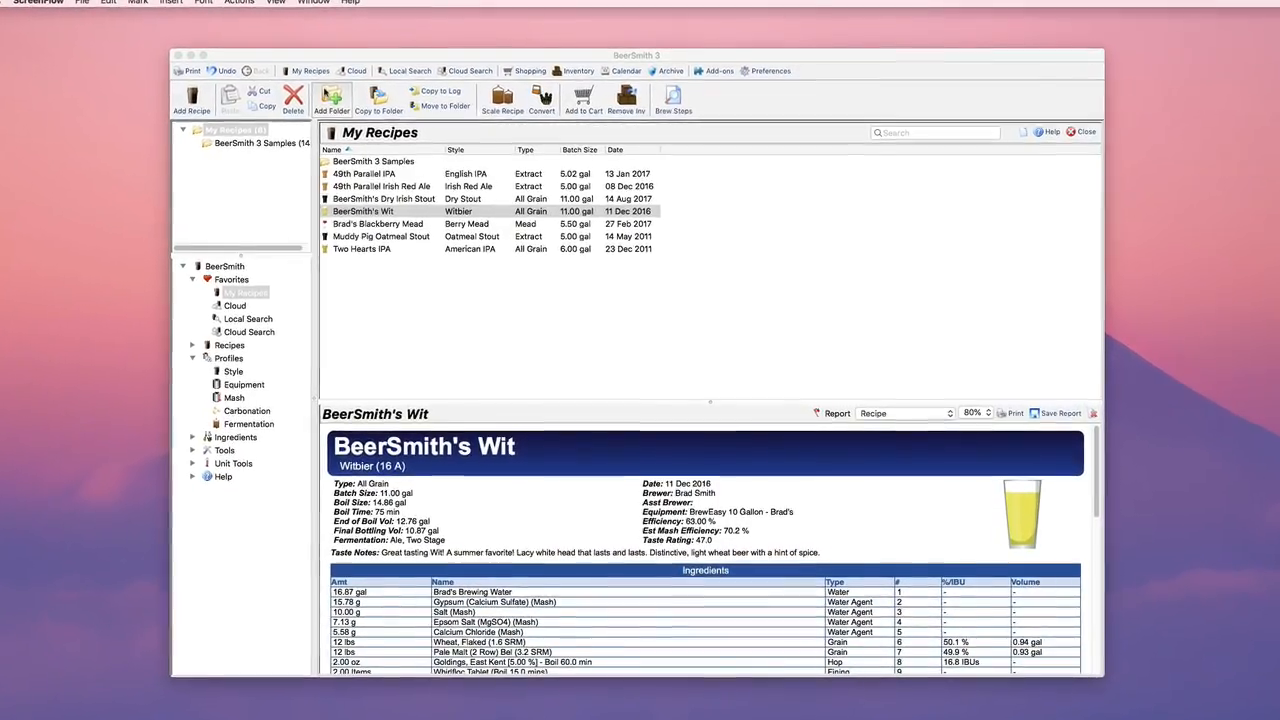
- Enlarge the BeerSmith 3 main window while My Recipes is shown
left_click_drag(636, 55, 633, 47)
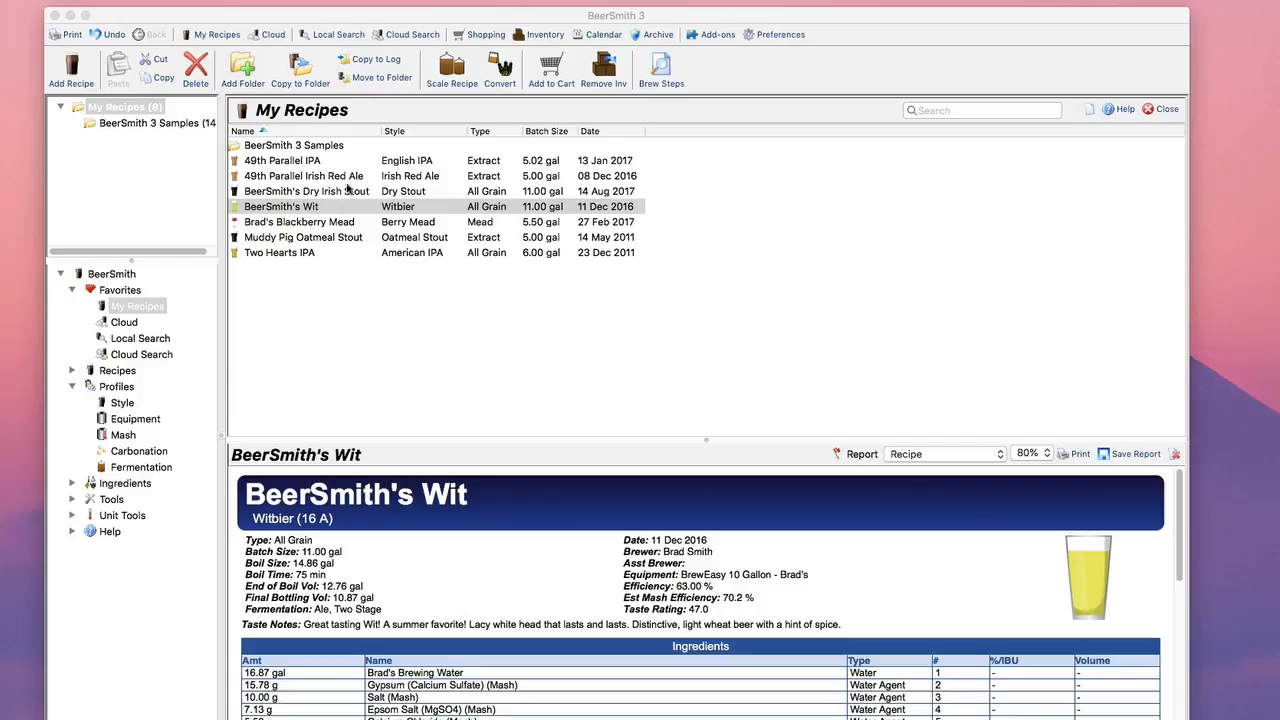
- Open BeerSmith's Wit for editing and view its water profile and adjustment salts
double_click(281, 206)
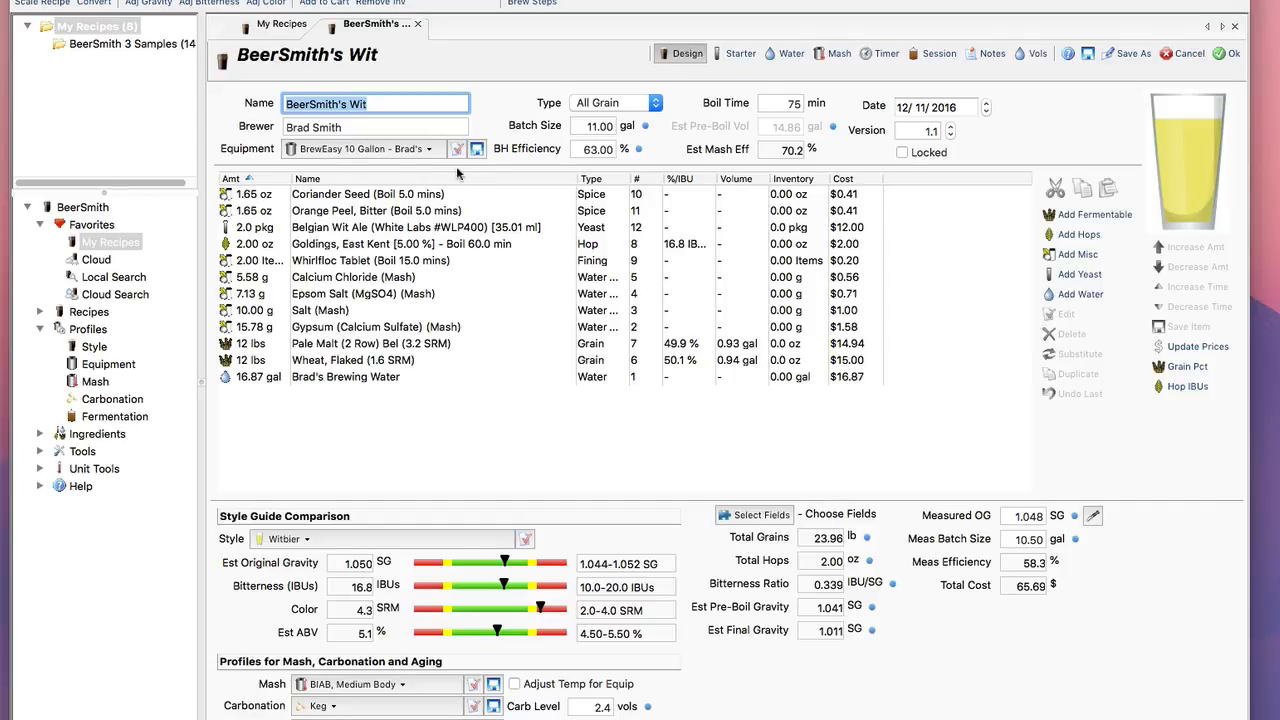
left_click(786, 53)
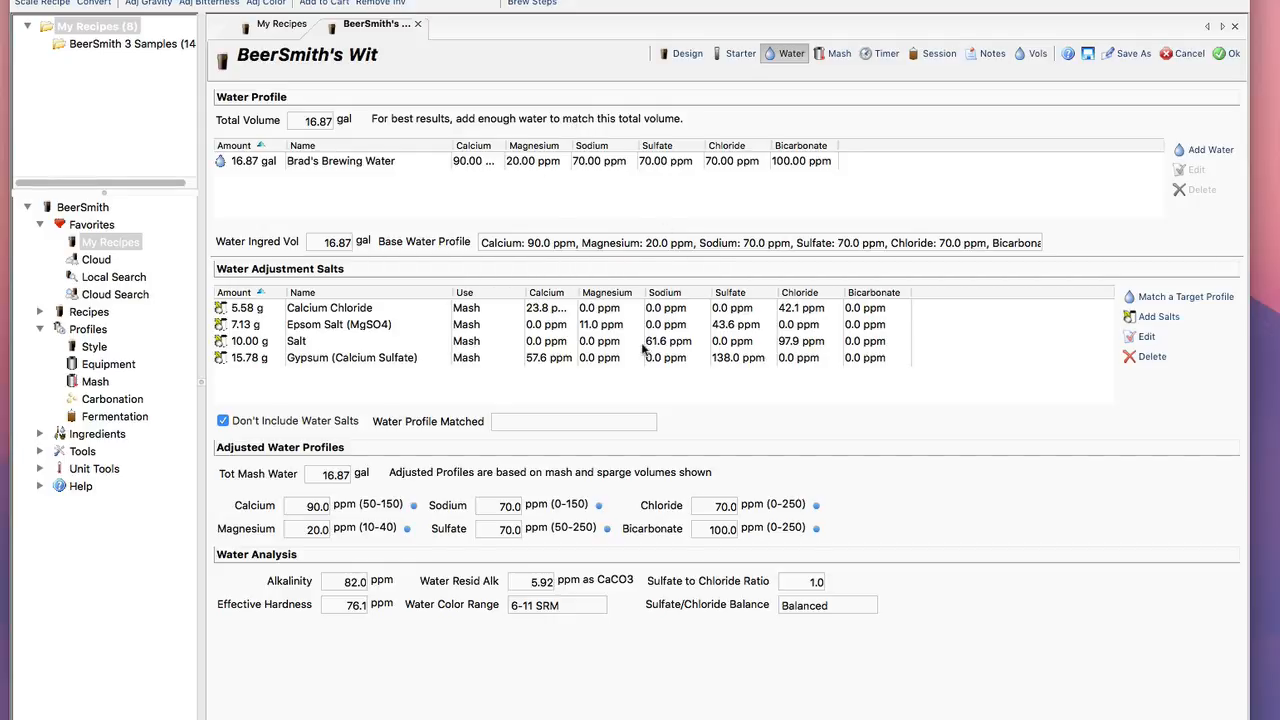
mouse_move(762, 98)
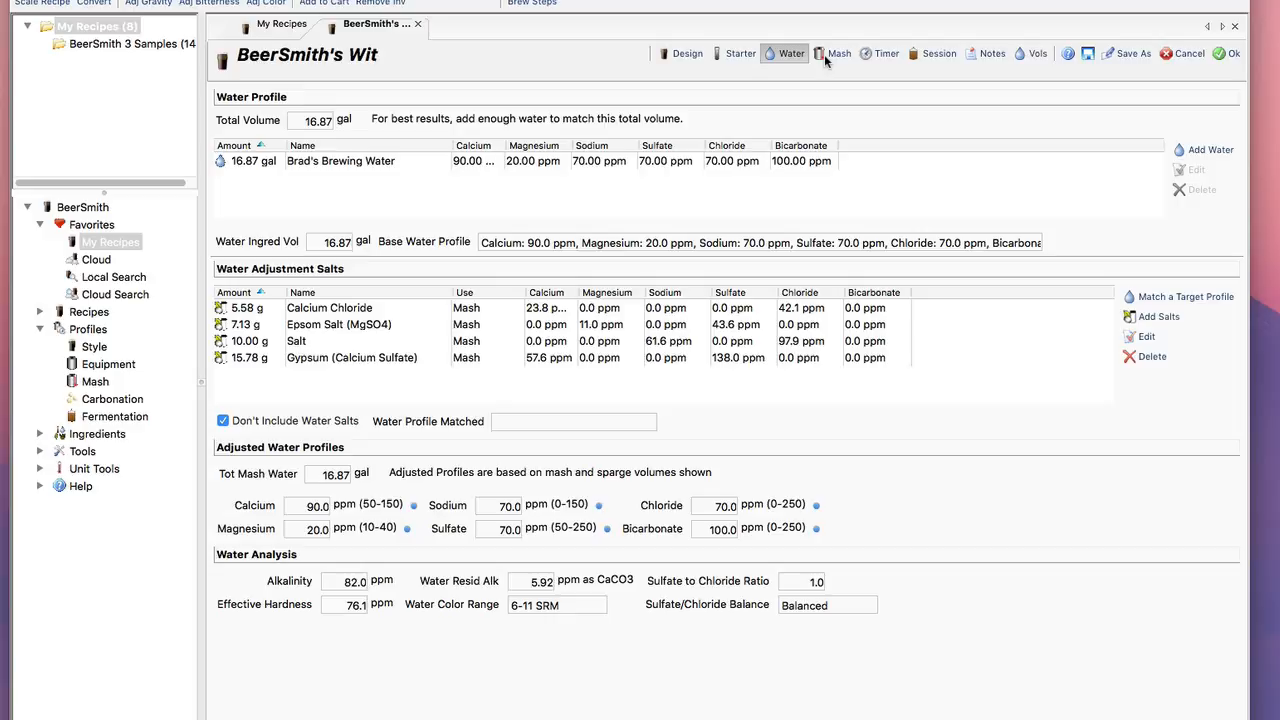
- View the Wit mash settings (pH 5.72 vs 5.30 target), dismissing the acid dialog unchanged
left_click(834, 53)
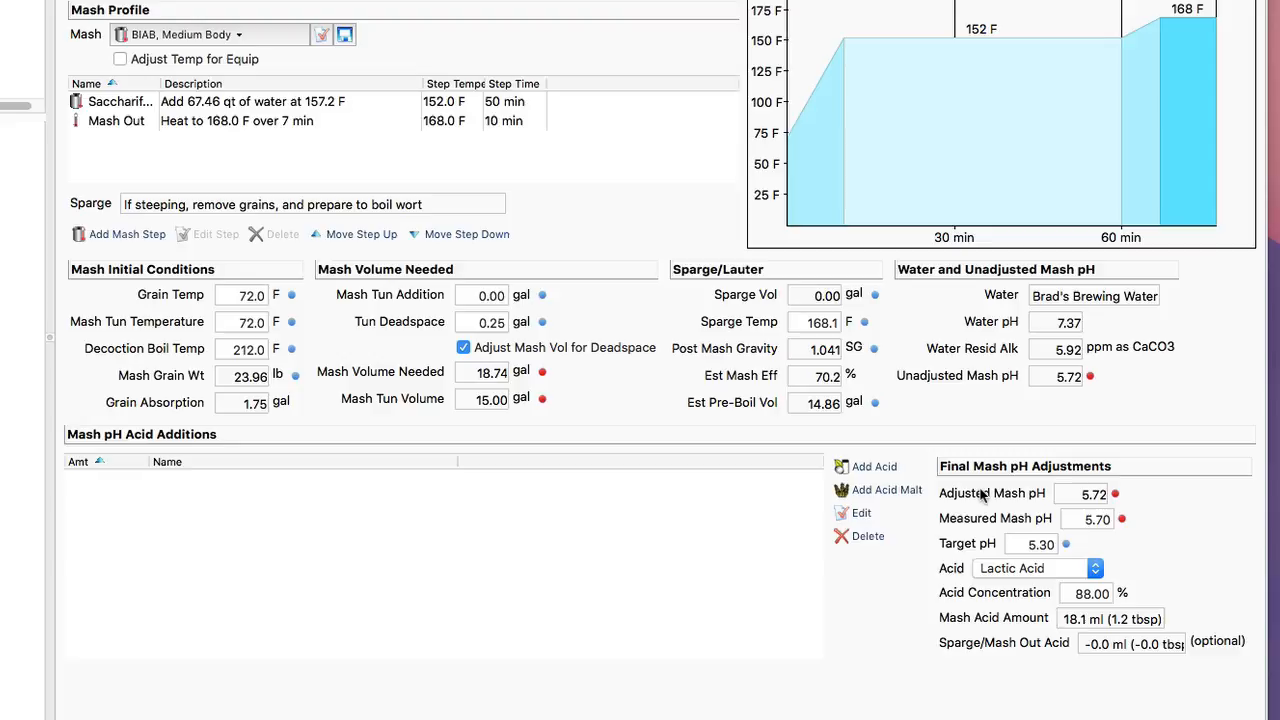
mouse_move(984, 502)
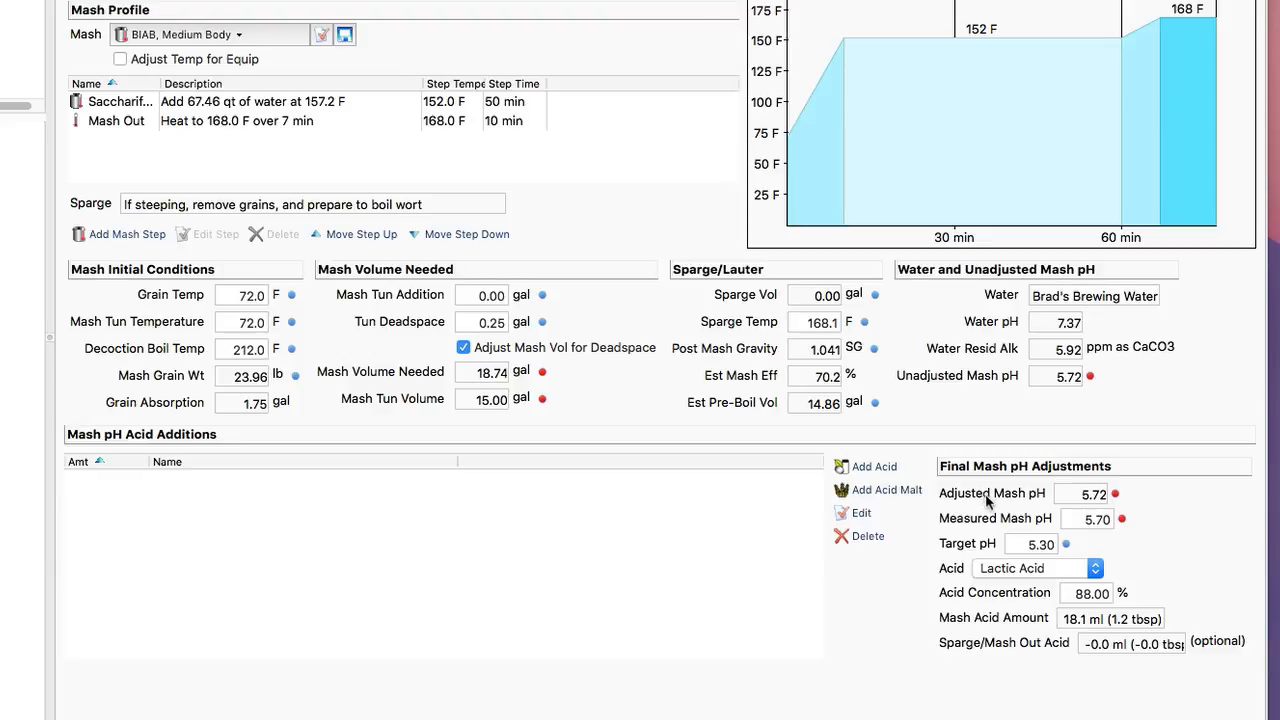
mouse_move(1074, 402)
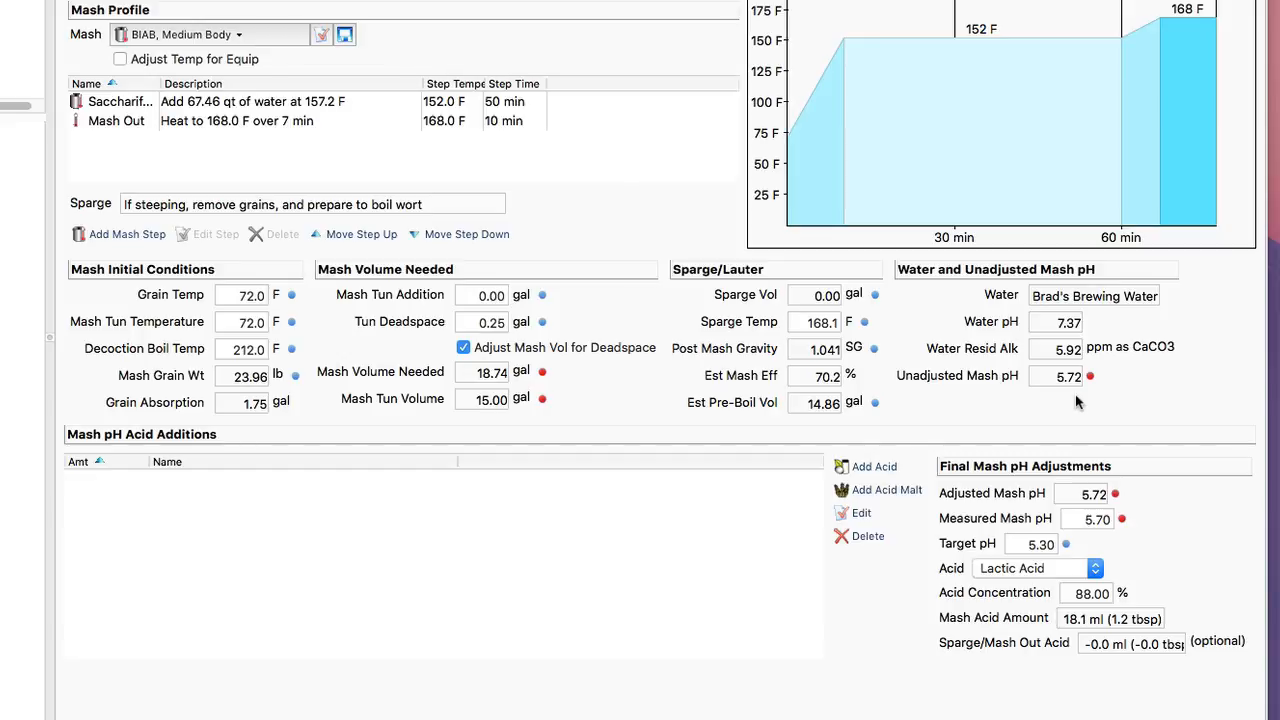
mouse_move(389, 467)
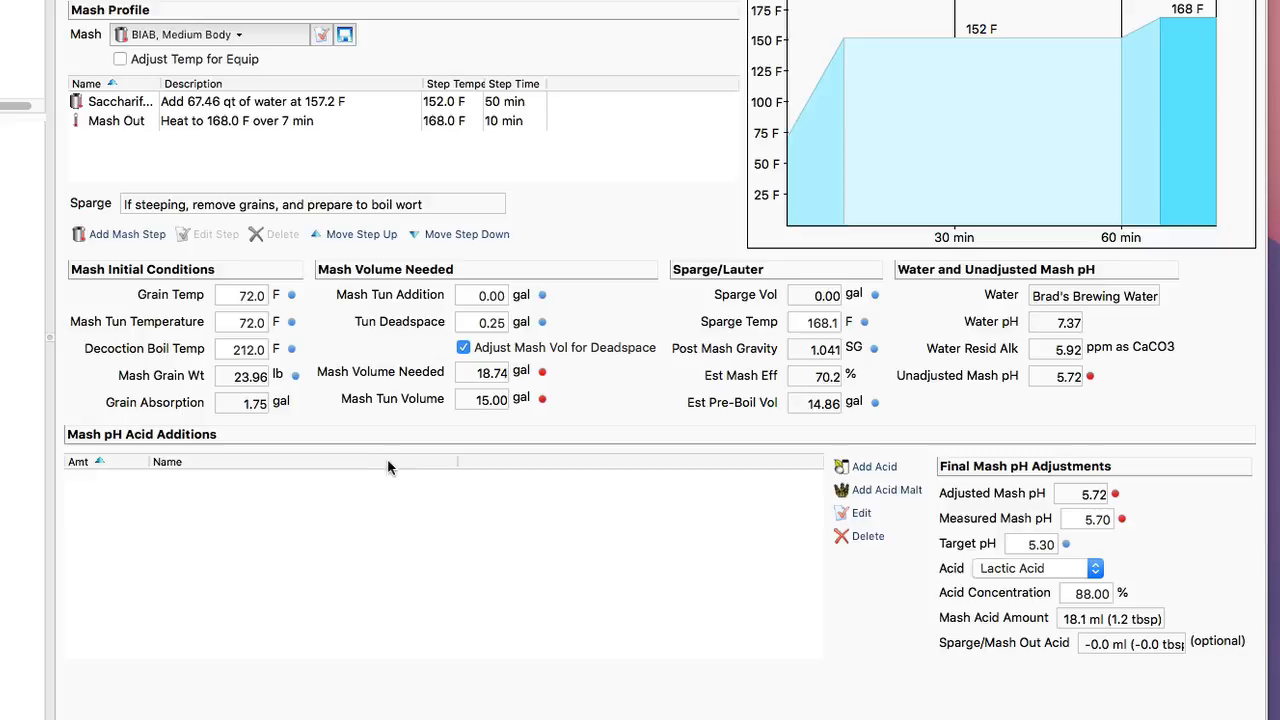
mouse_move(878, 489)
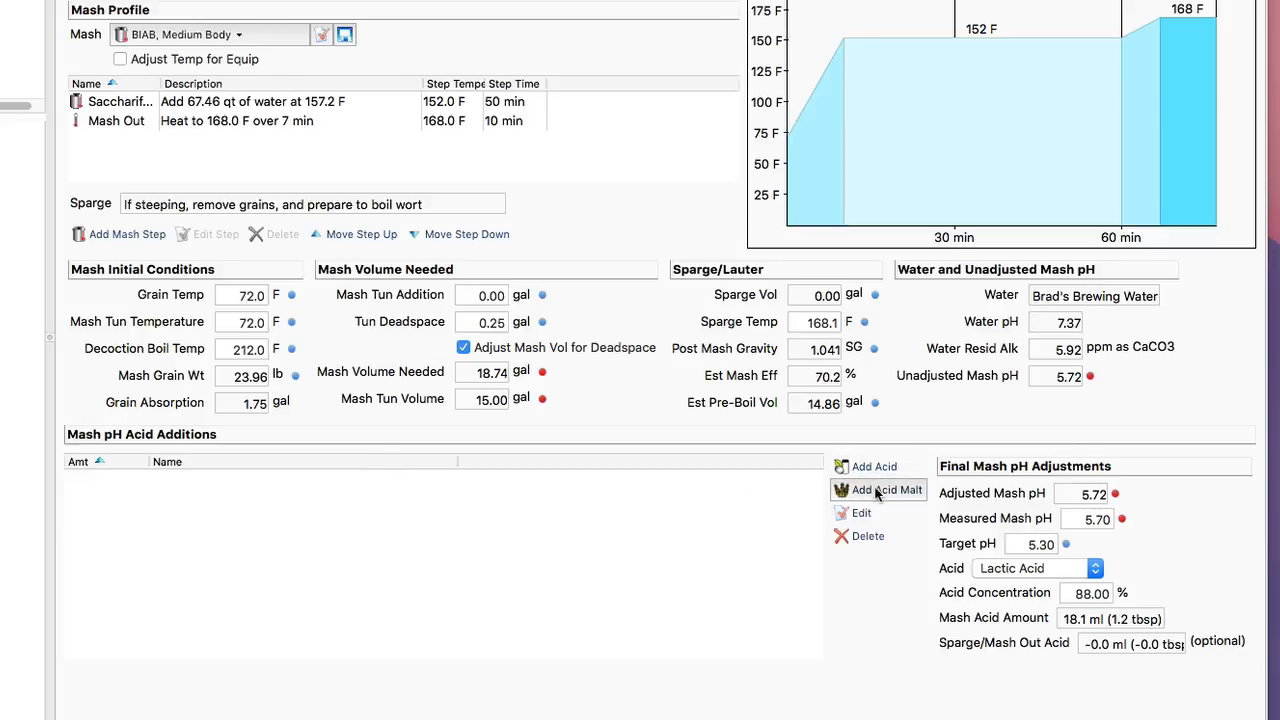
mouse_move(878, 476)
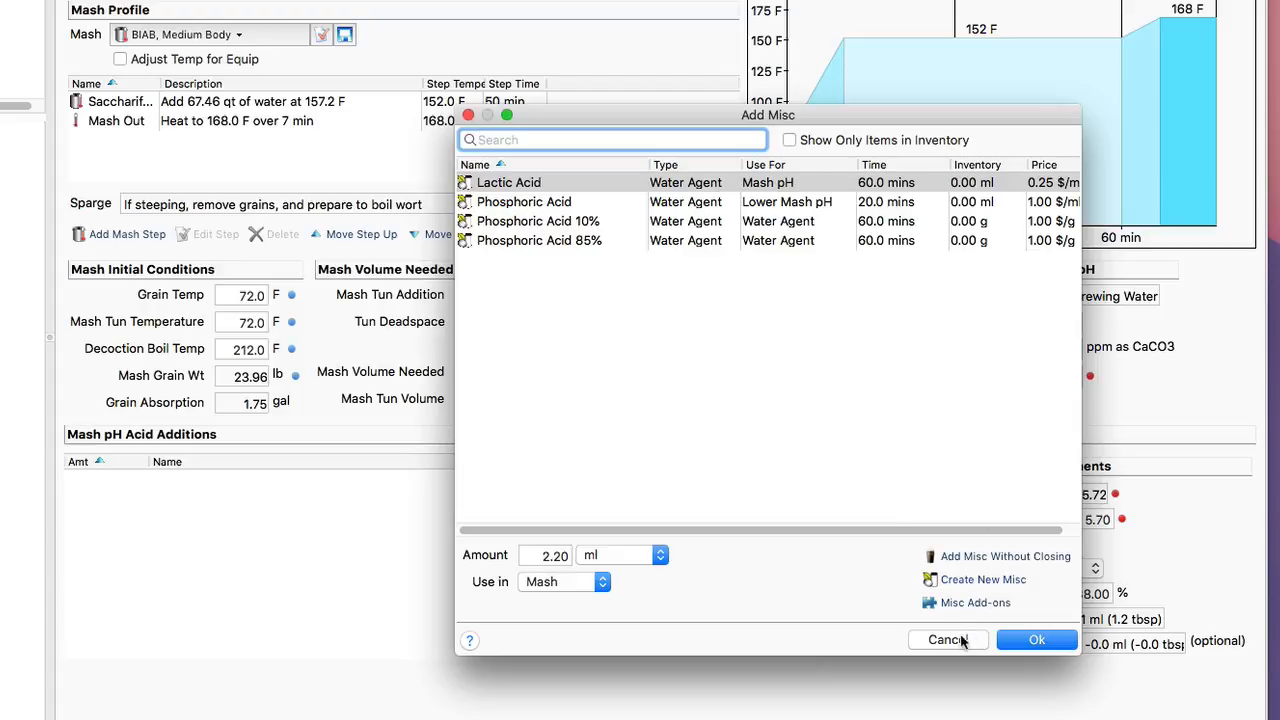
left_click(947, 639)
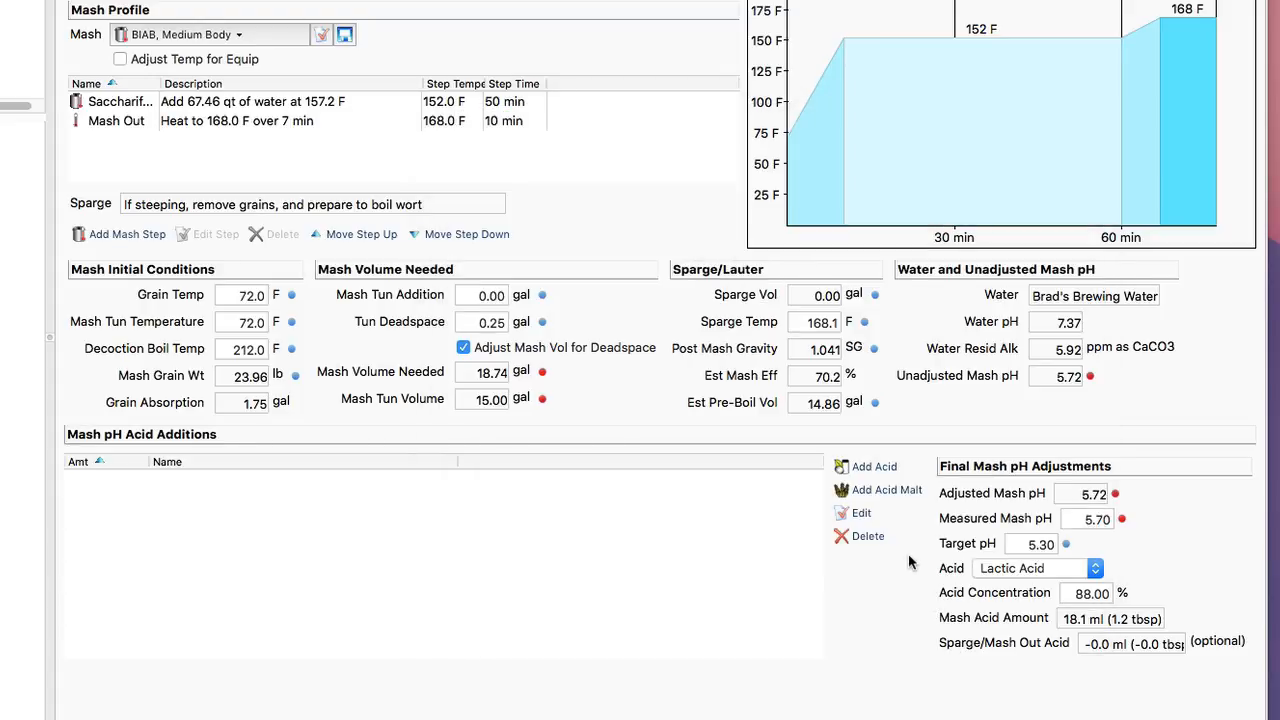
mouse_move(1037, 503)
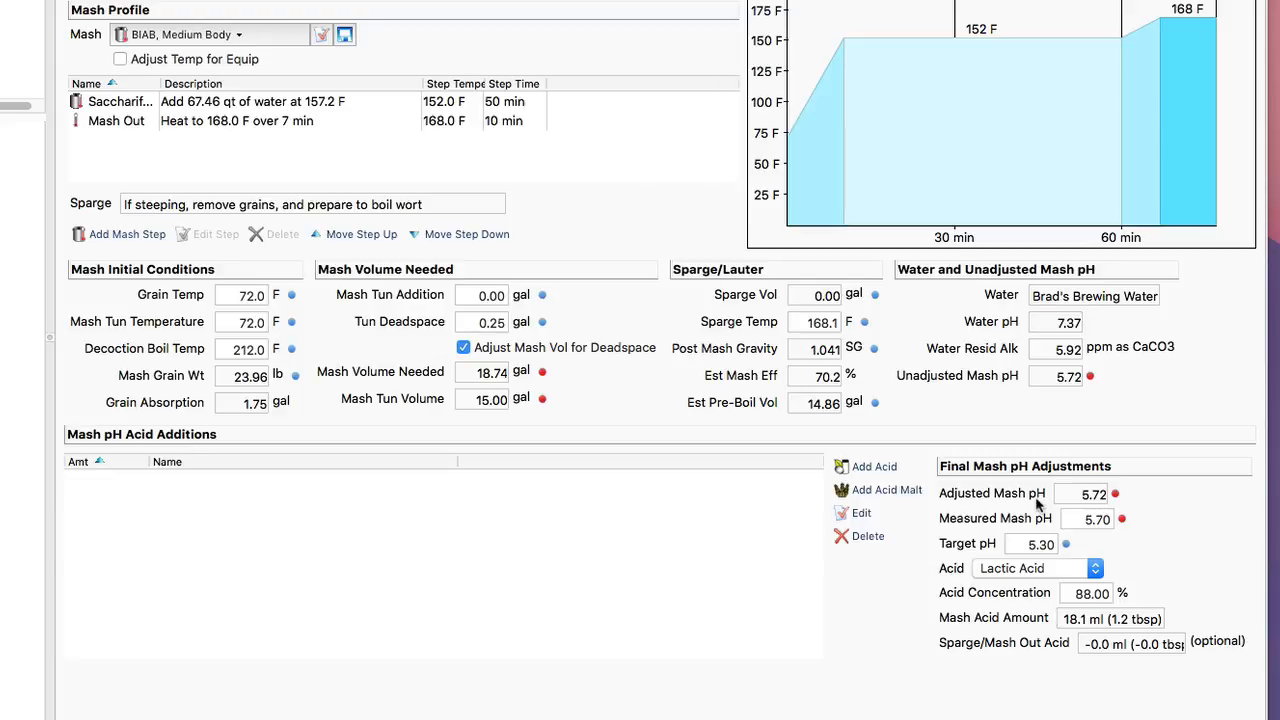
- Revise the target mash pH to 5.20
left_click(1087, 518)
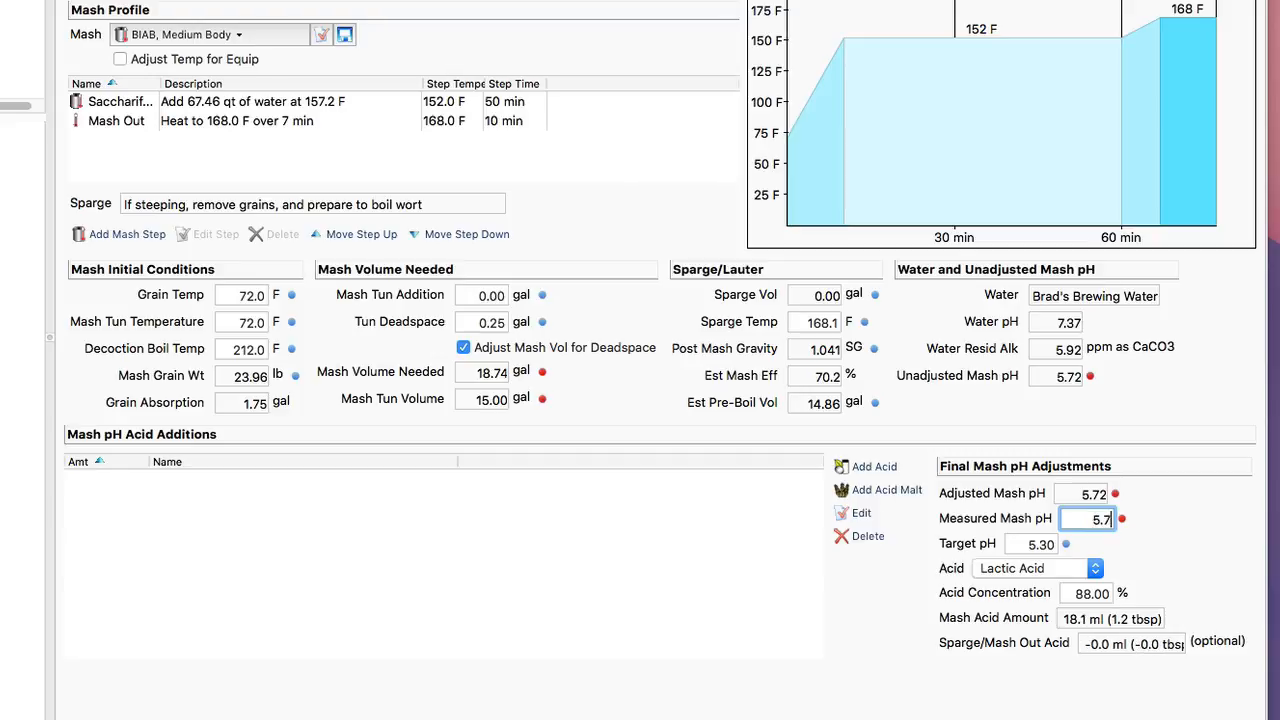
left_click(1035, 543)
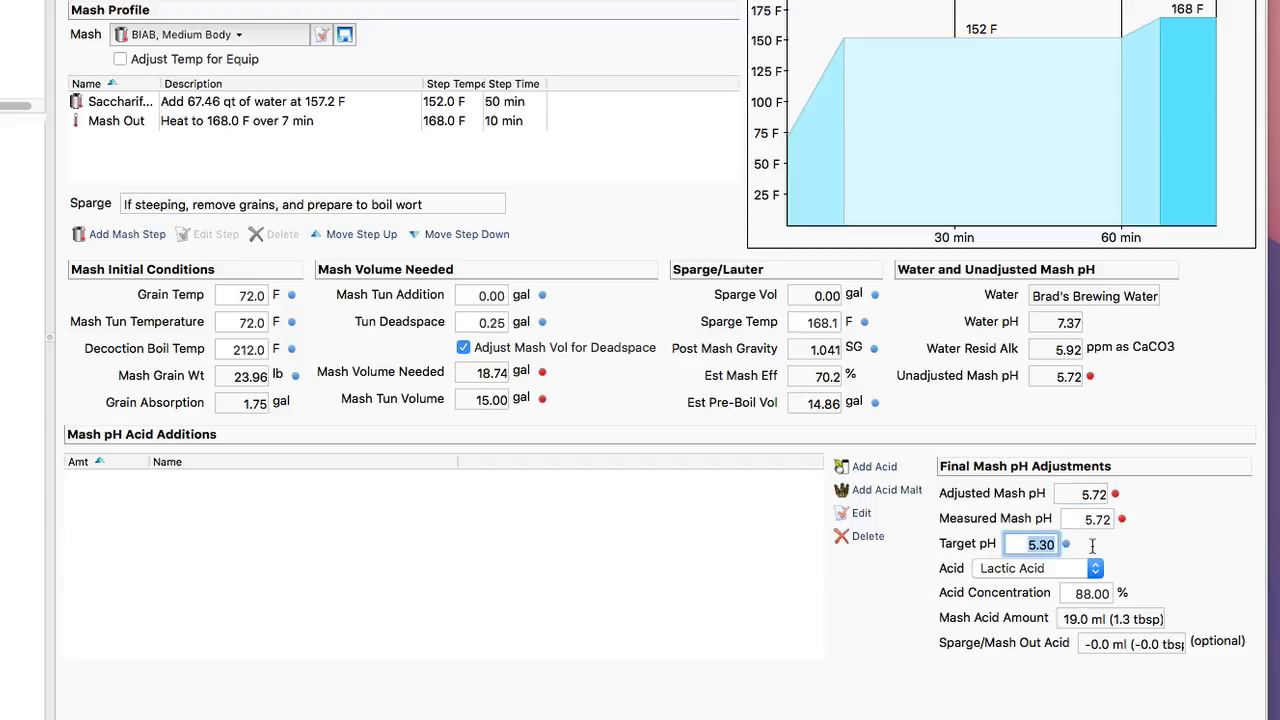
type("5.")
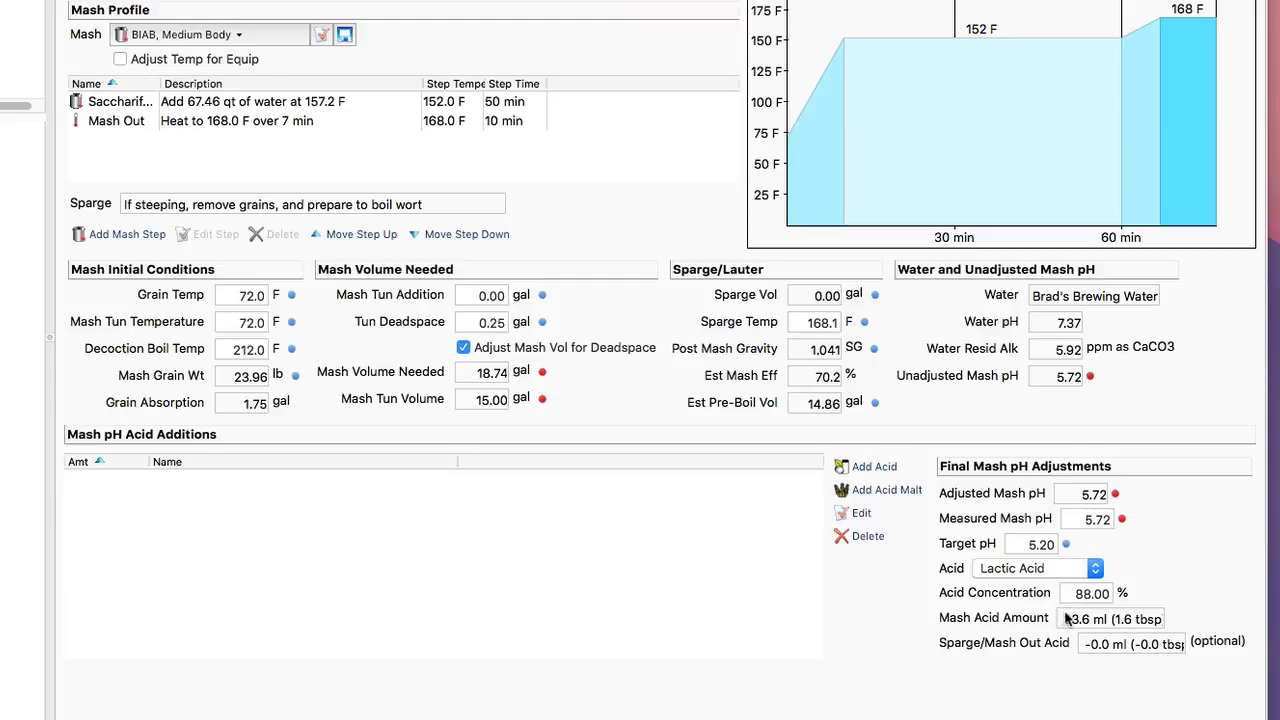
mouse_move(1100, 630)
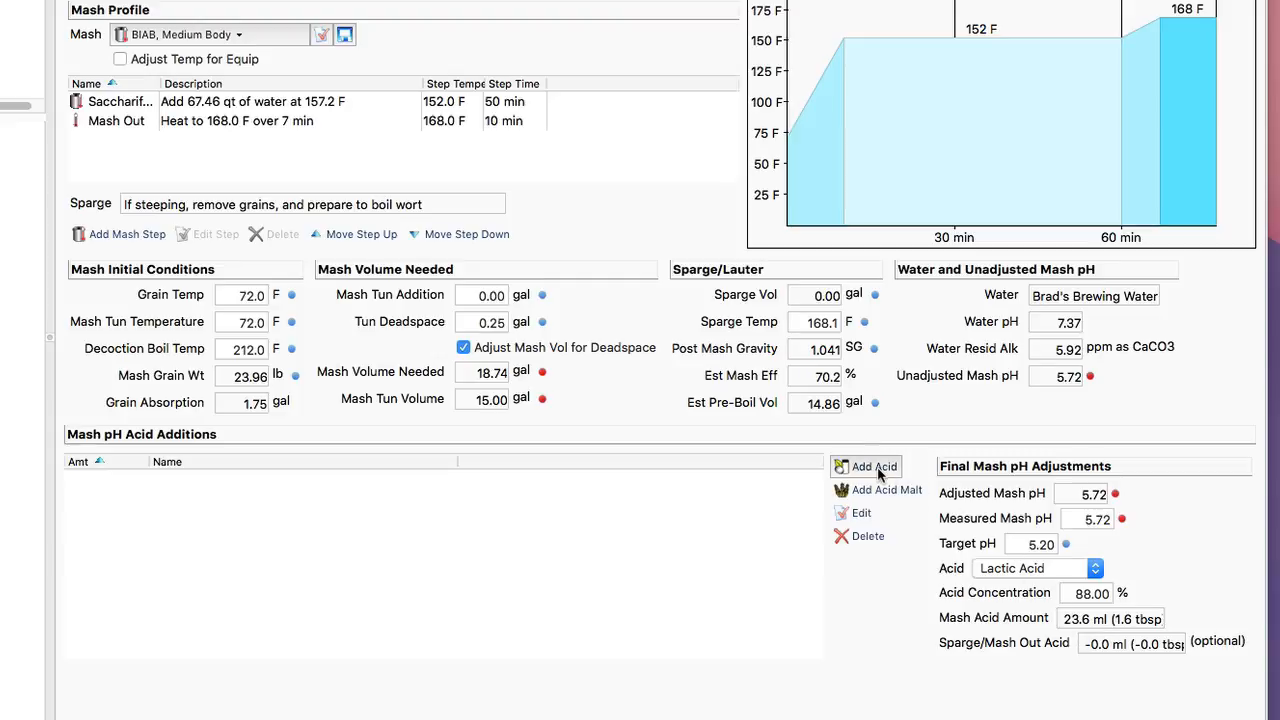
- Add a 23.6 ml Lactic Acid mash addition
left_click(872, 466)
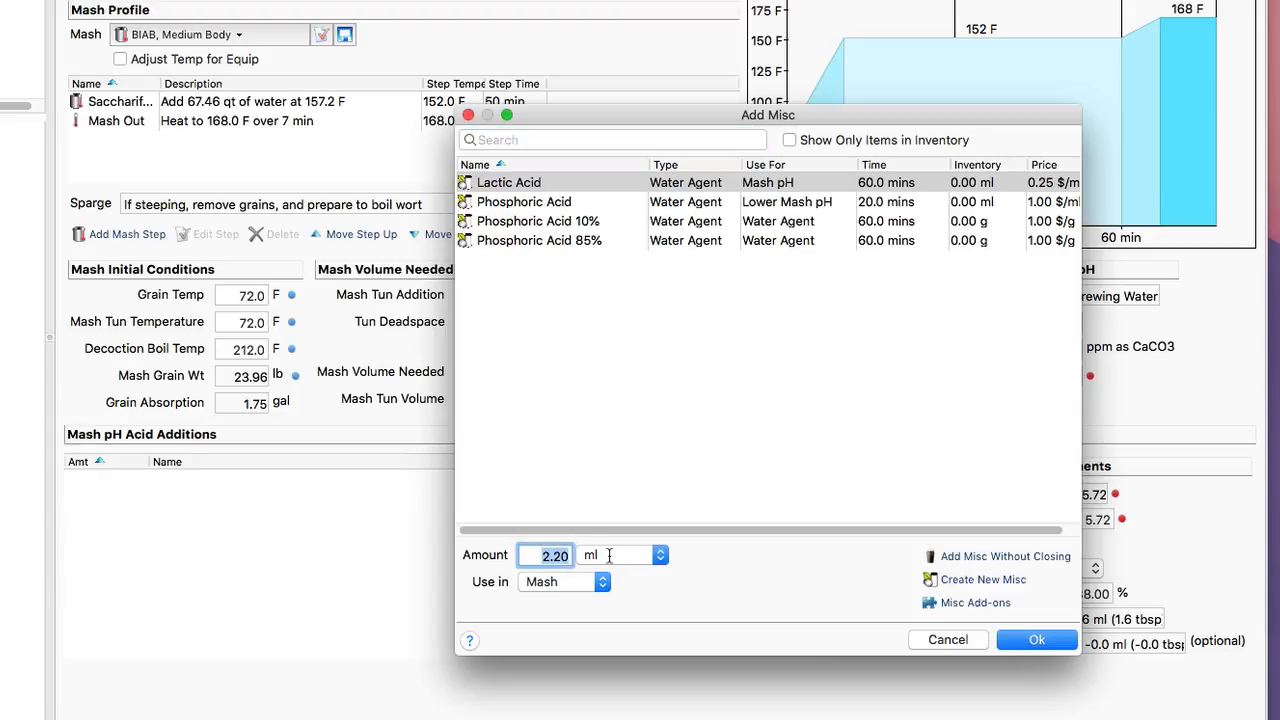
type("23.6")
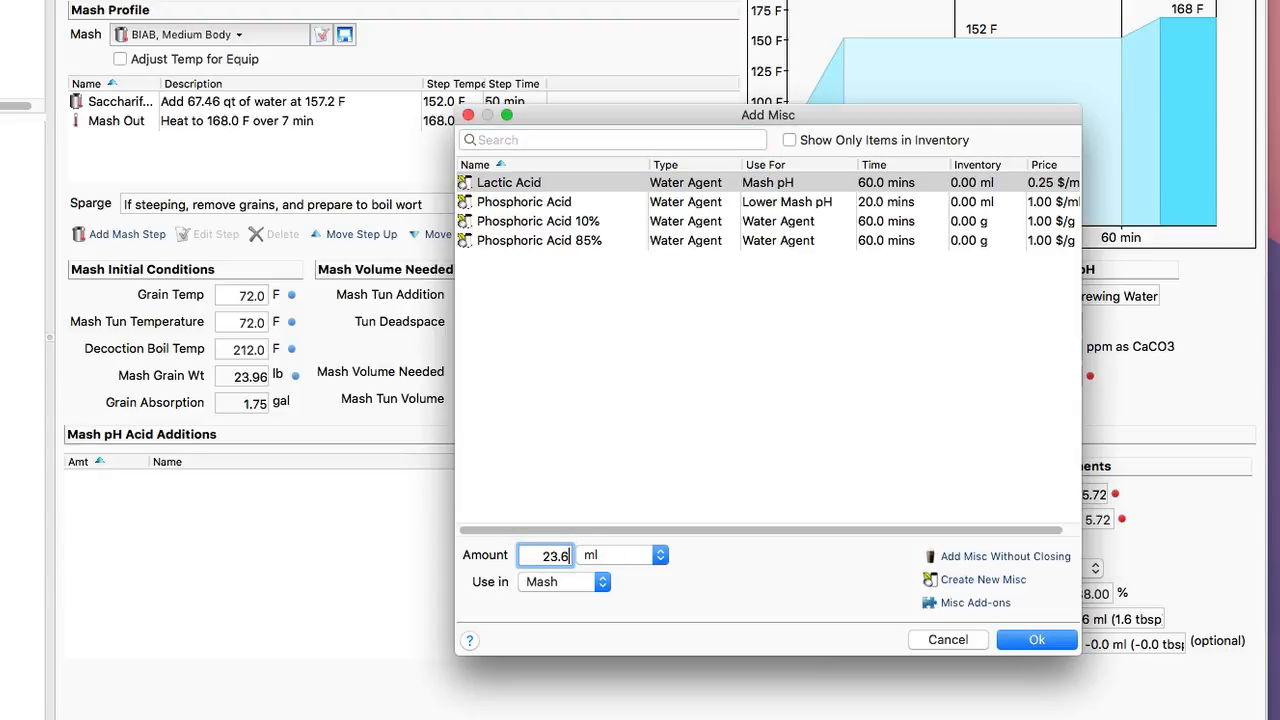
left_click(1037, 639)
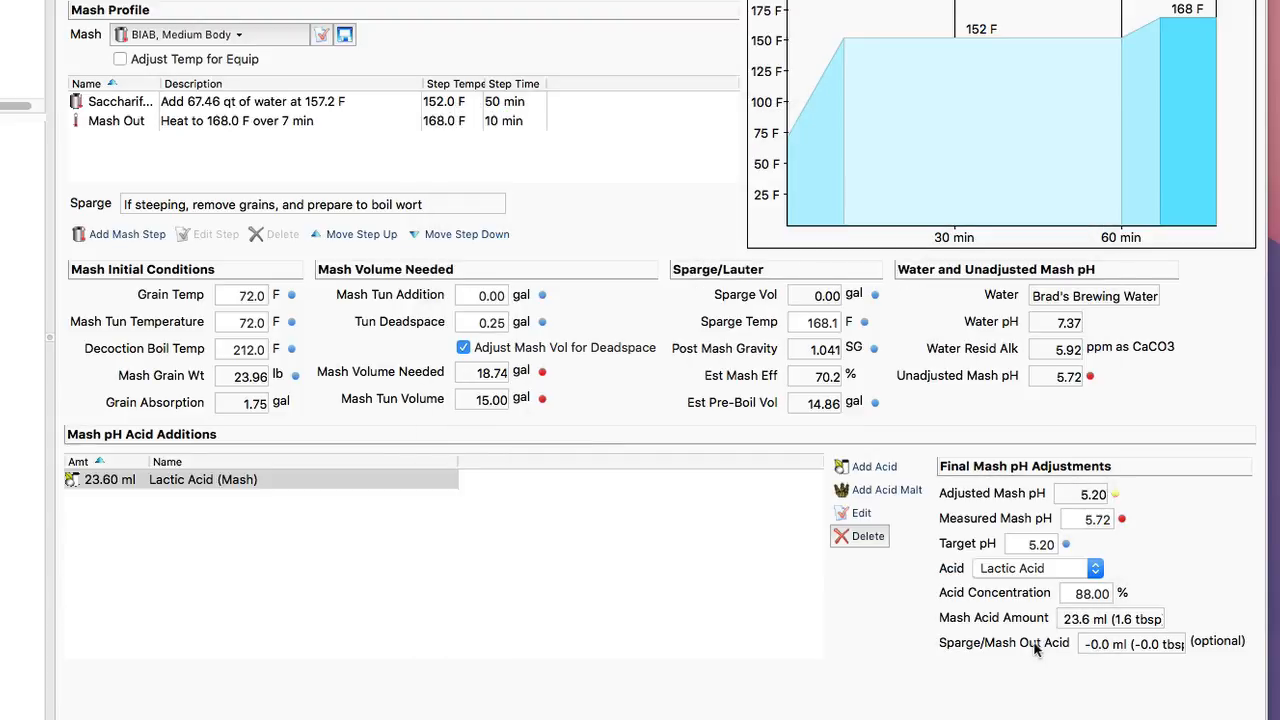
mouse_move(1060, 387)
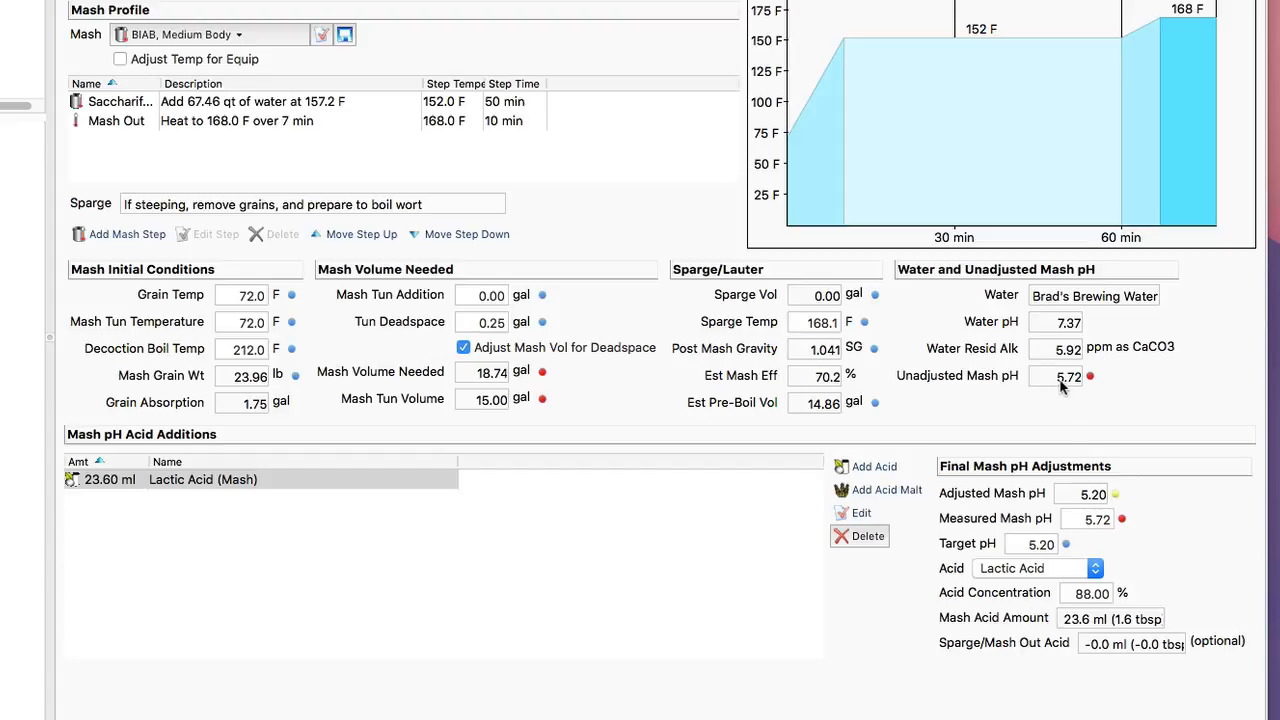
mouse_move(1074, 480)
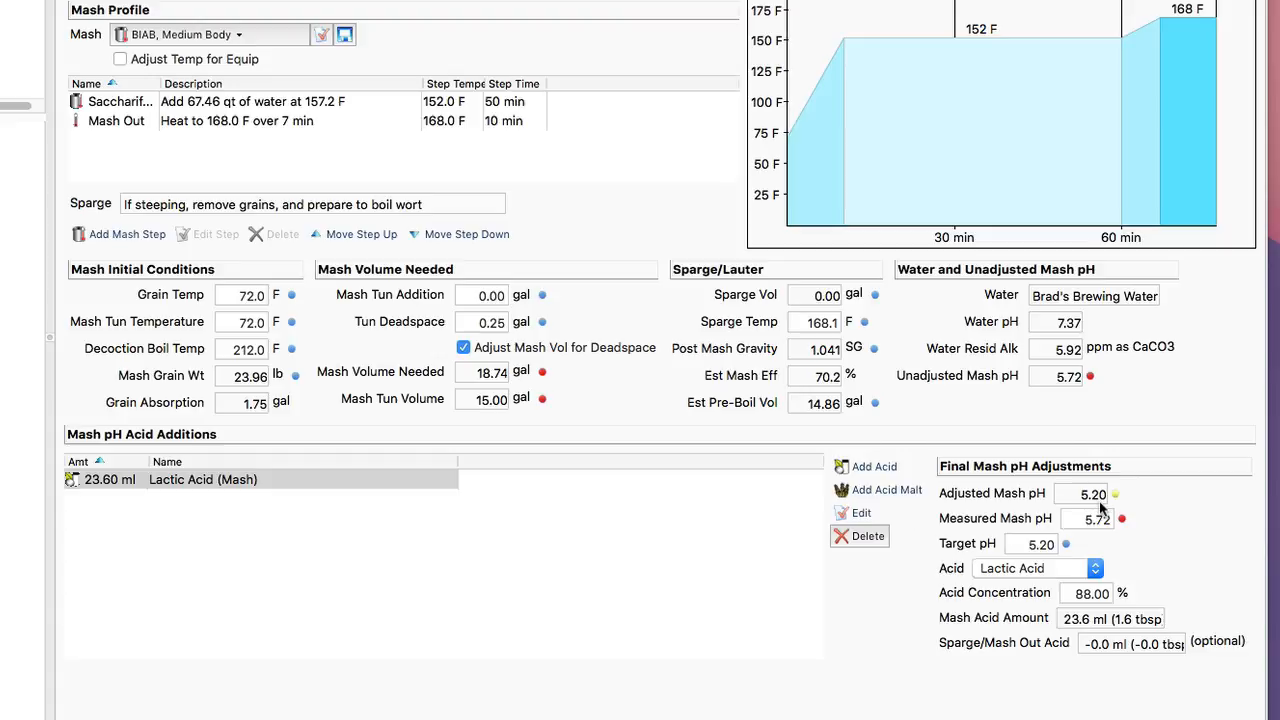
mouse_move(1100, 510)
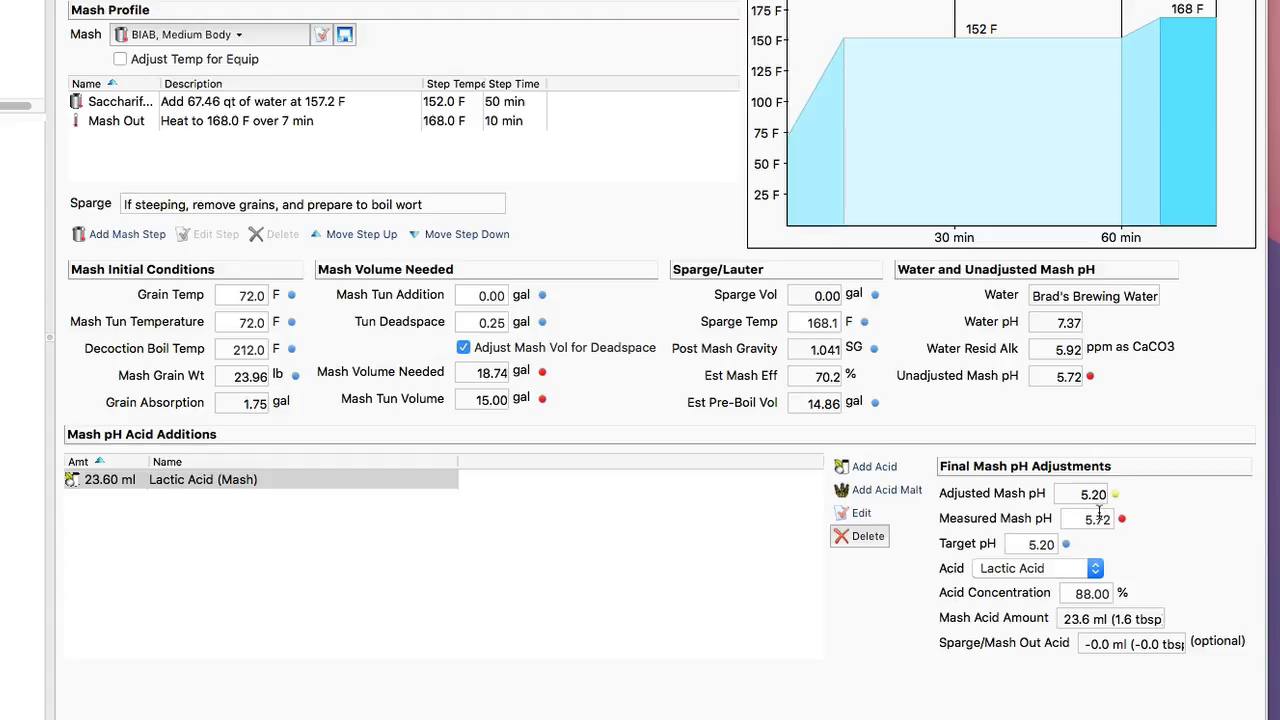
mouse_move(1103, 538)
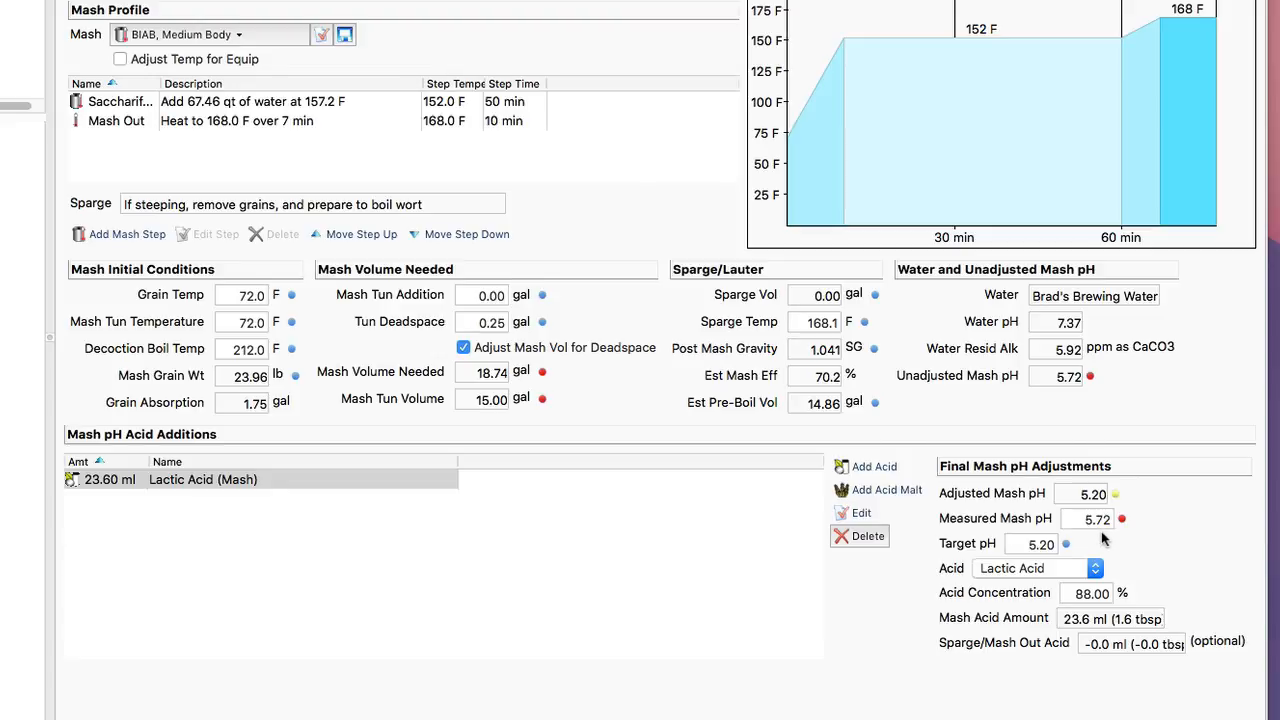
mouse_move(1148, 580)
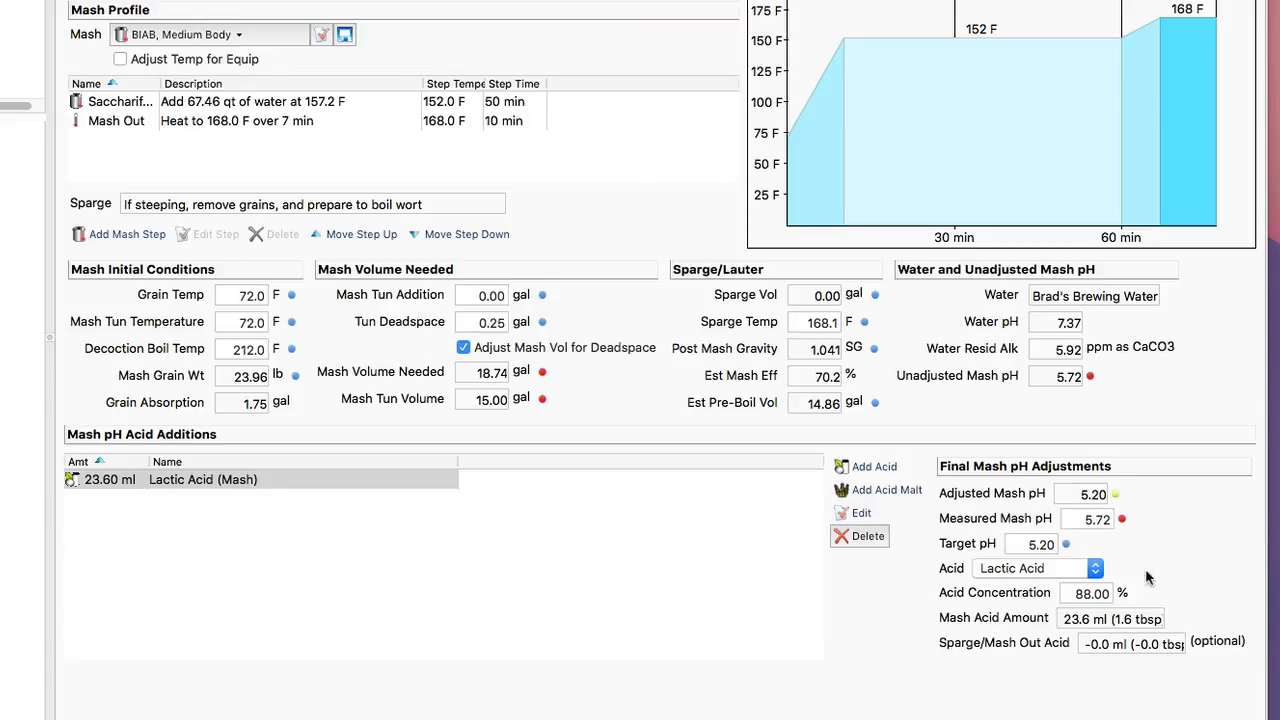
mouse_move(1058, 583)
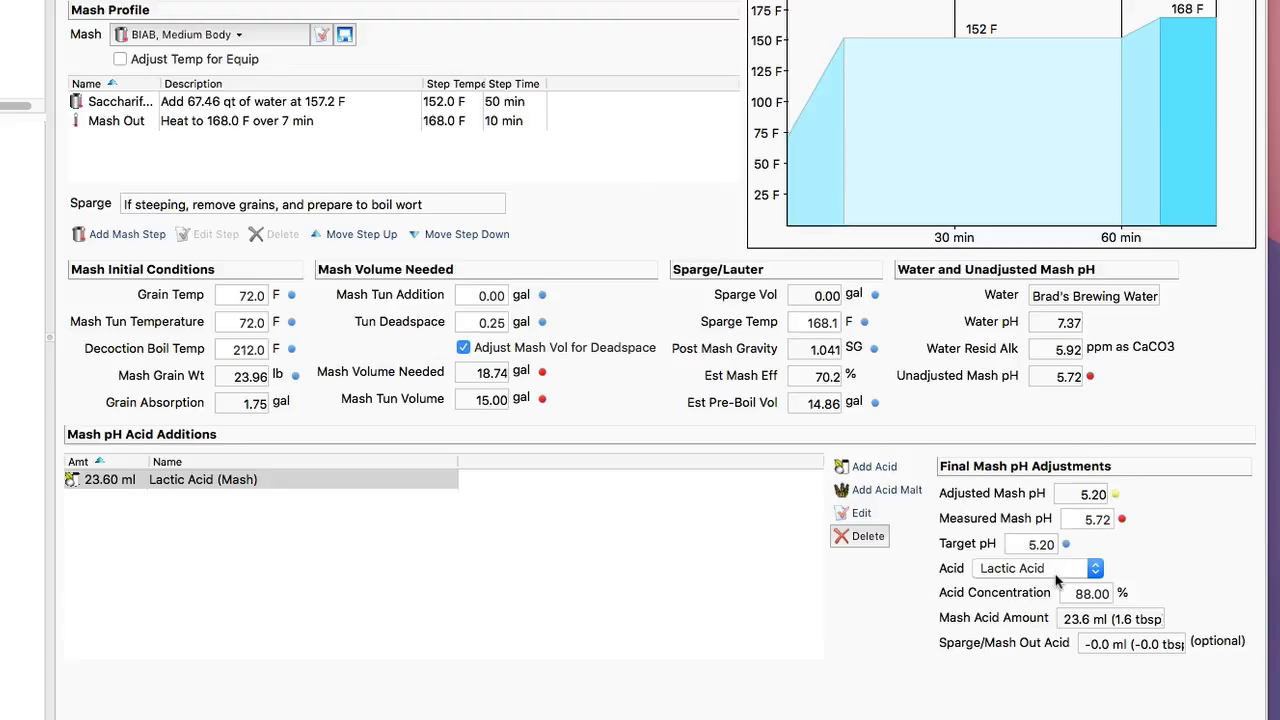
mouse_move(1085, 510)
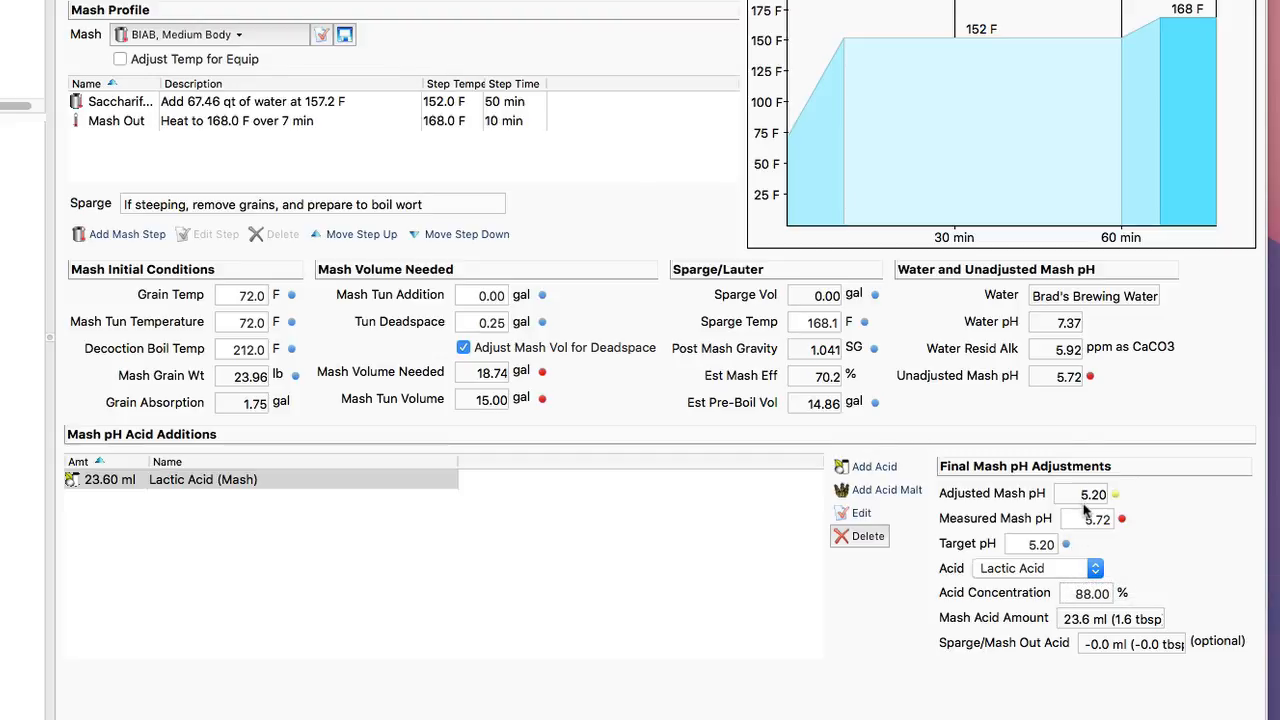
- Set Measured Mash pH to 5.40, giving a recalculated 9.1 ml lactic acid amount
left_click(1088, 518)
type("5.4")
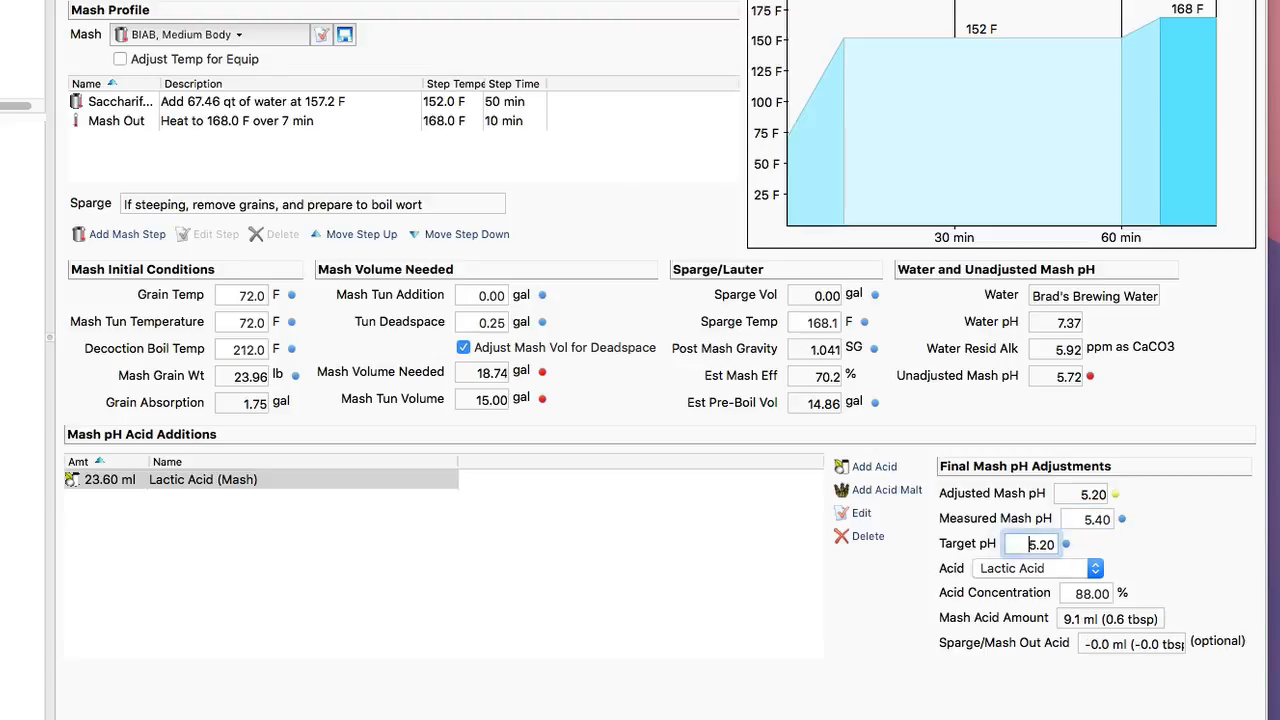
left_click(1031, 544)
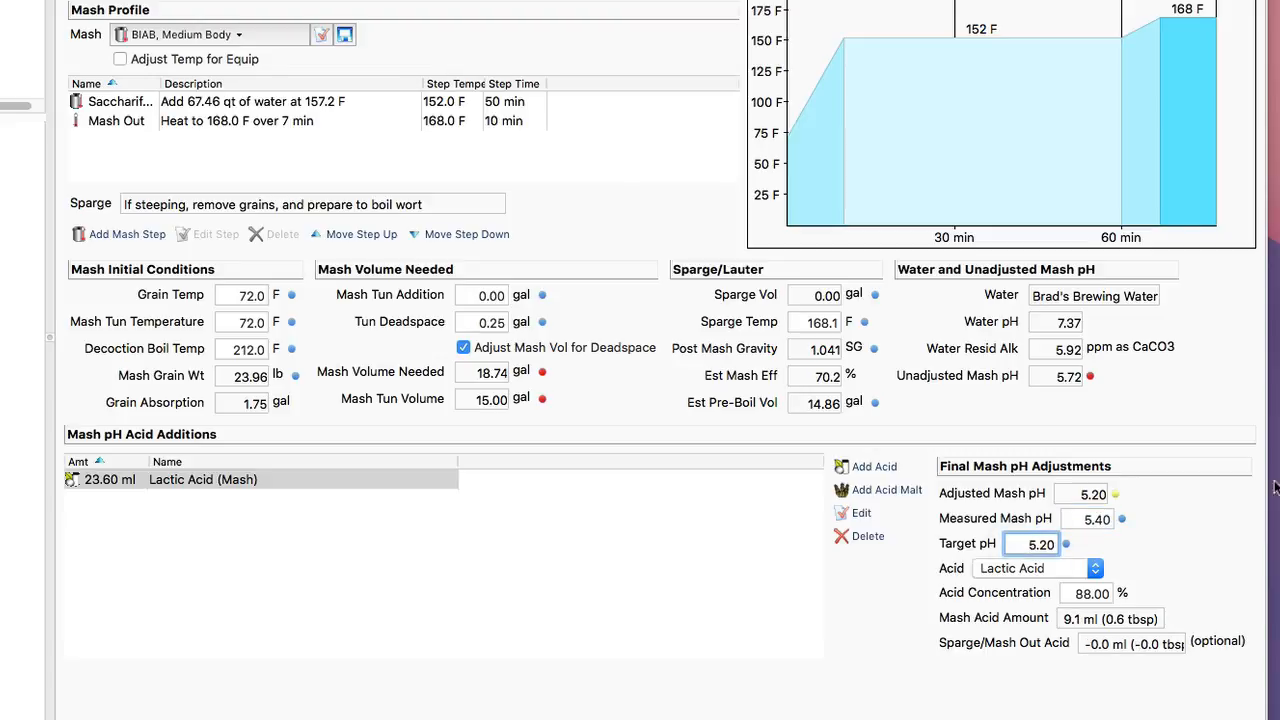
left_click(1033, 544)
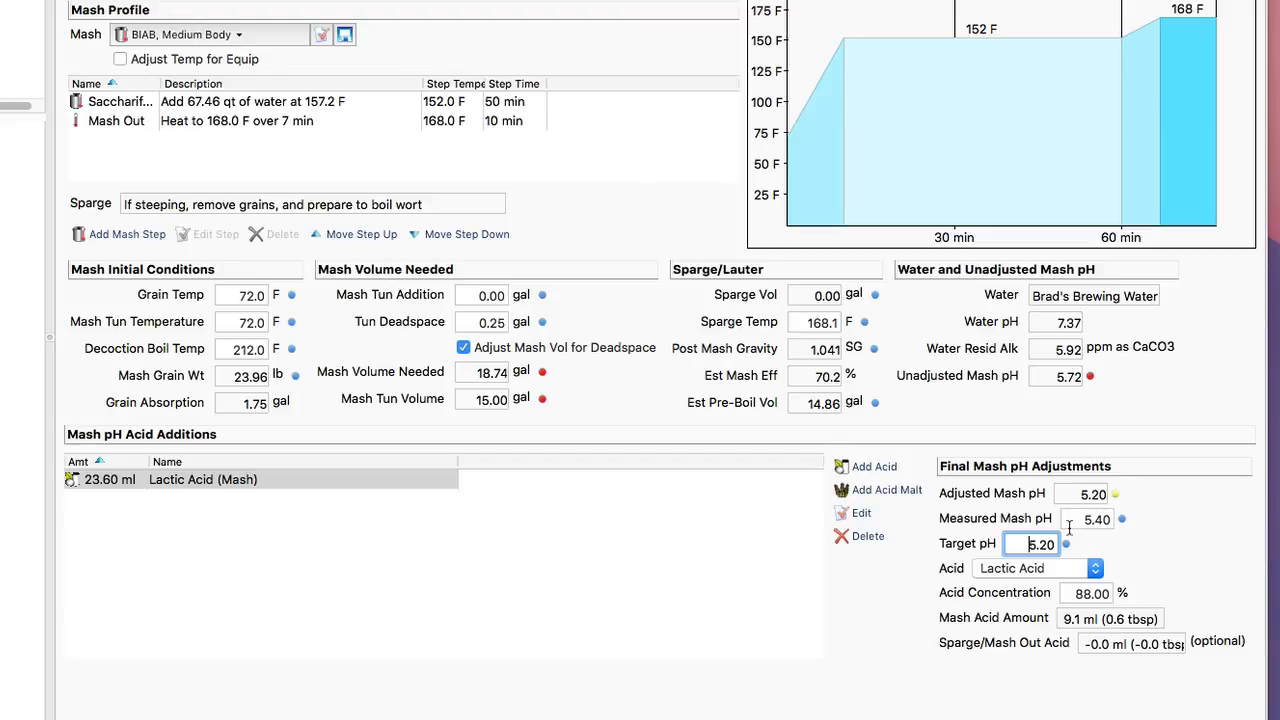
mouse_move(1078, 623)
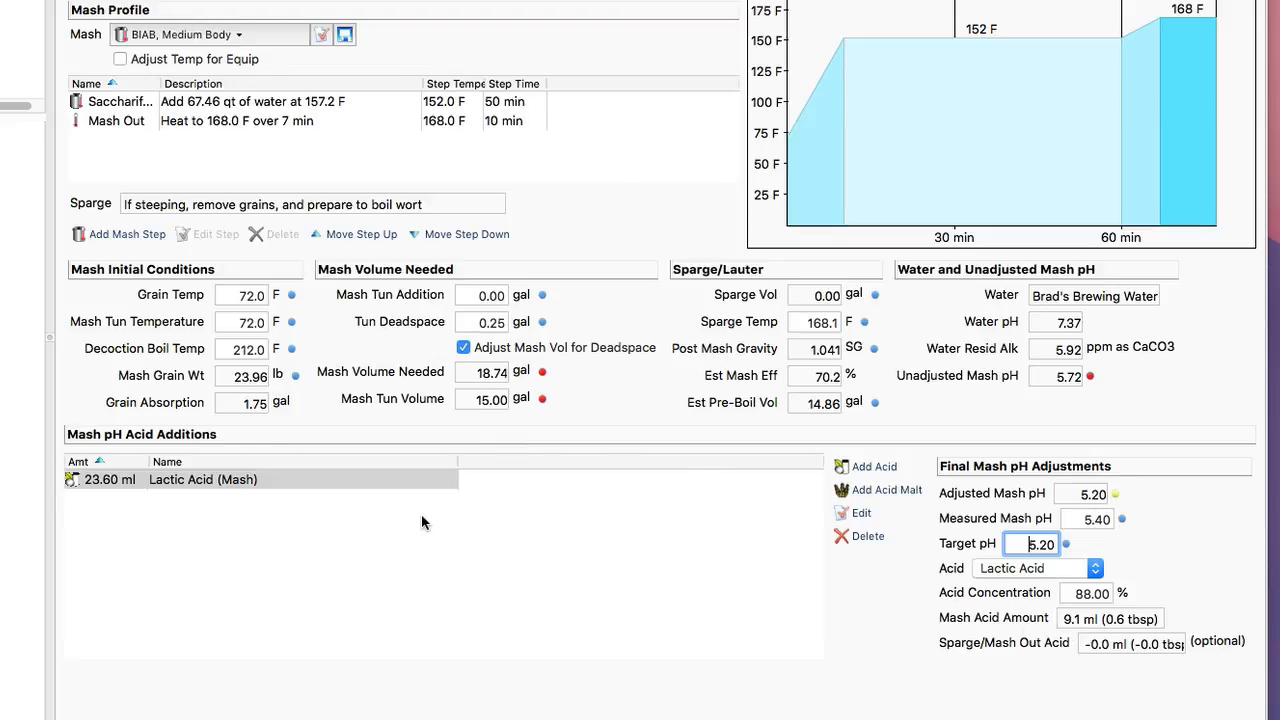
mouse_move(442, 525)
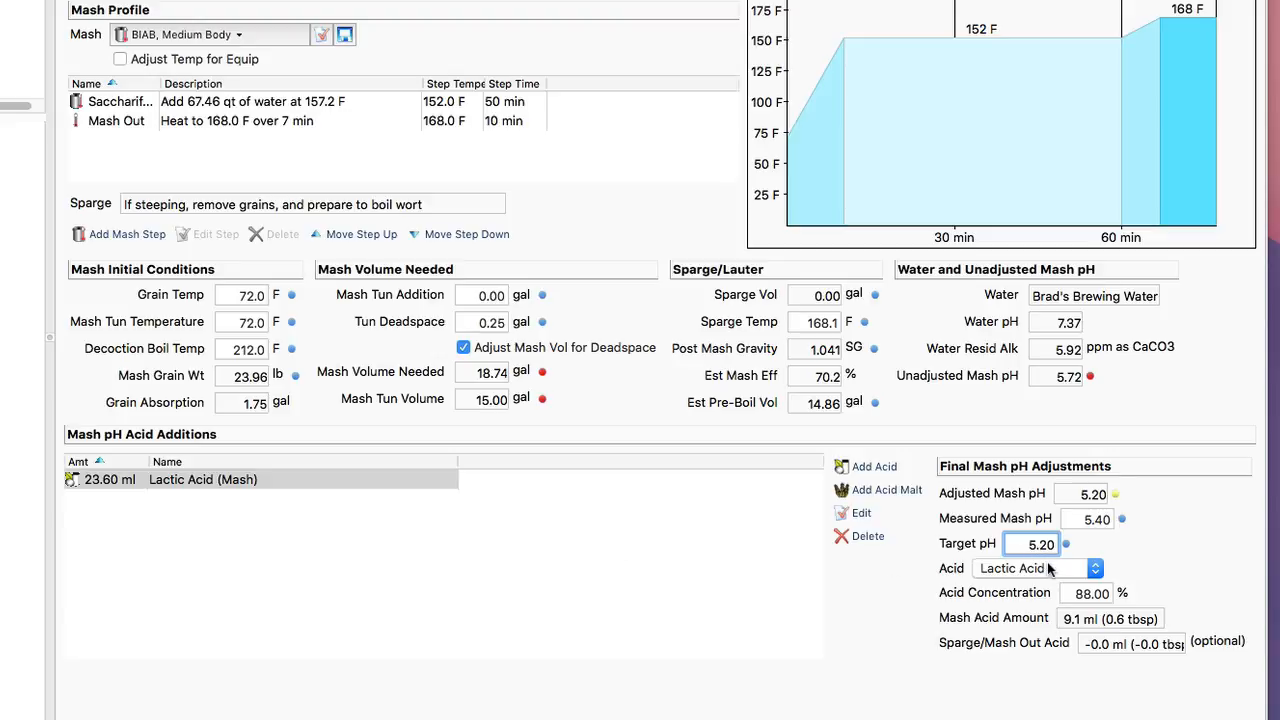
mouse_move(1055, 573)
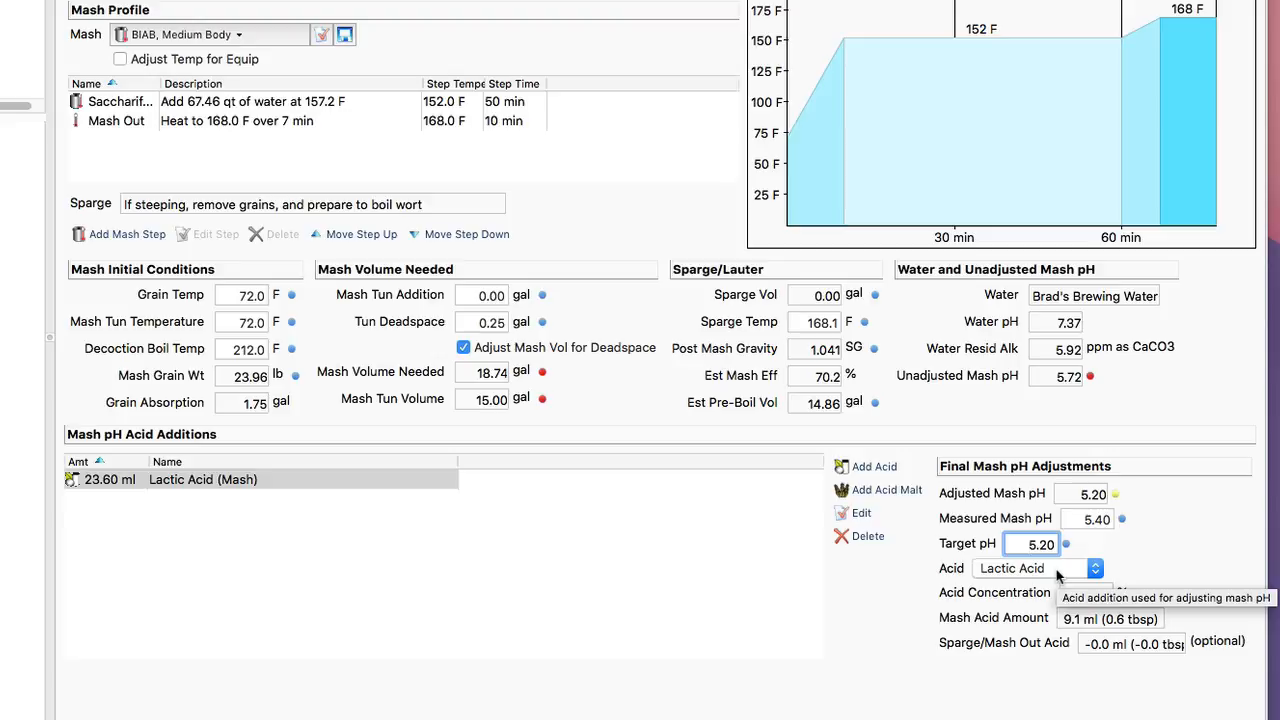
left_click(1040, 544)
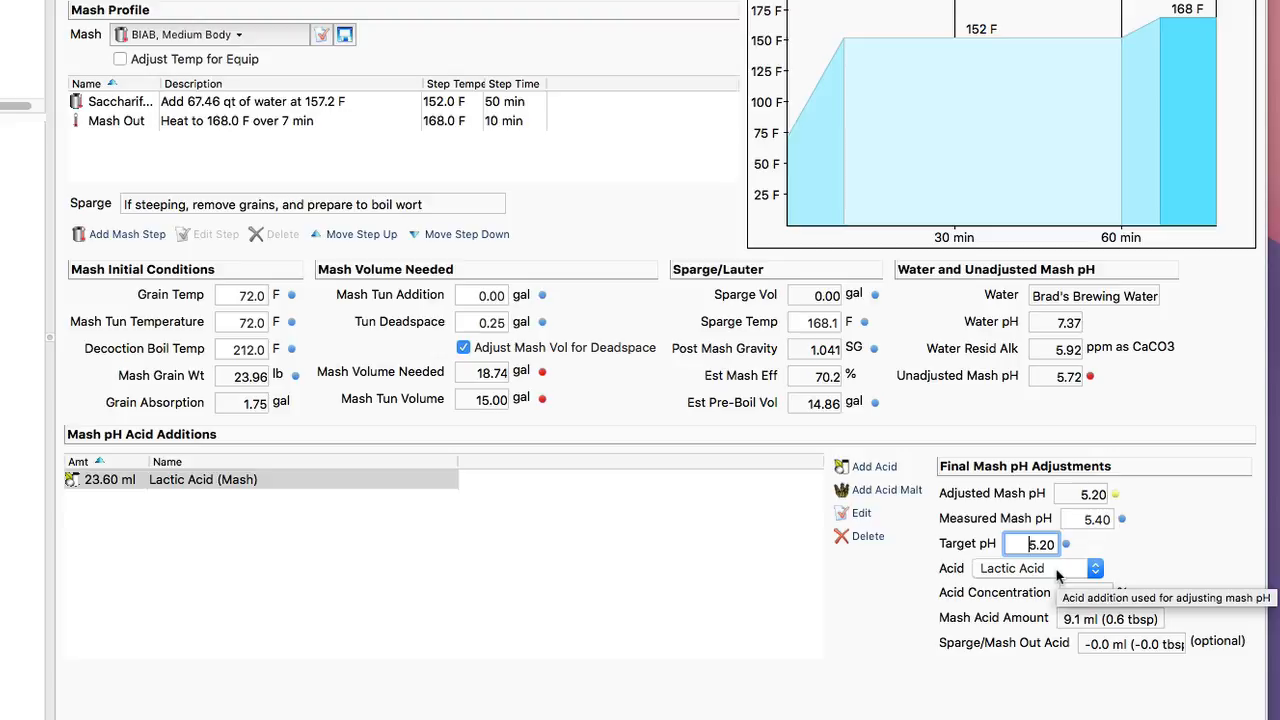